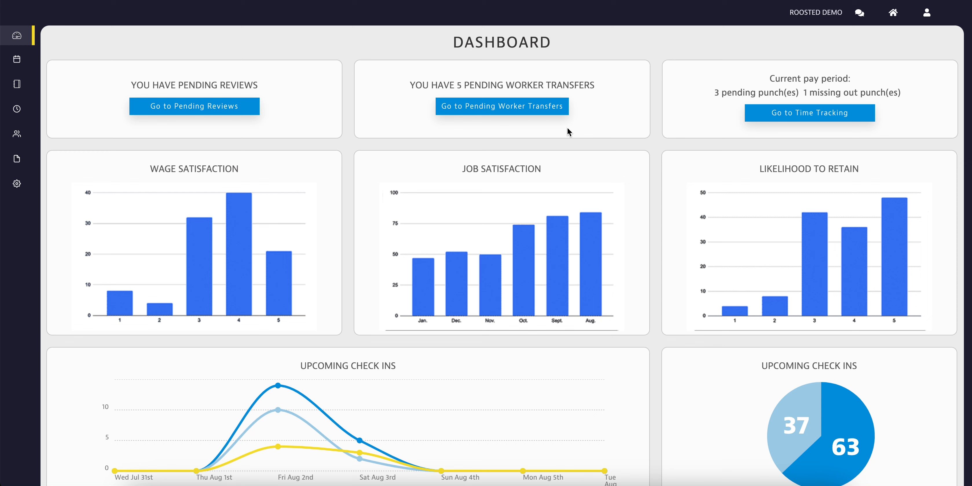
{"action": "mouse_move", "coordinate": [730, 183]}
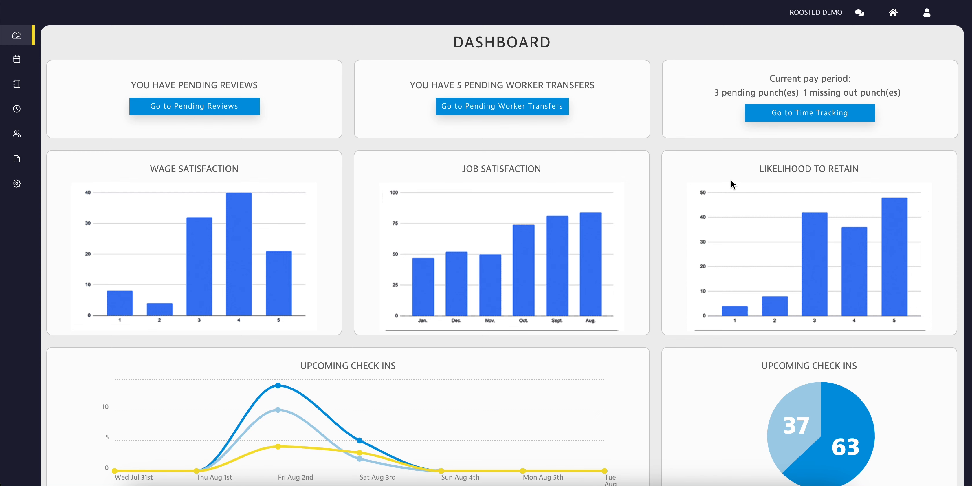
Step: From the home overview, expand the Aug 13th Test Event and request its General Crew shift
{"action": "left_click", "coordinate": [894, 12]}
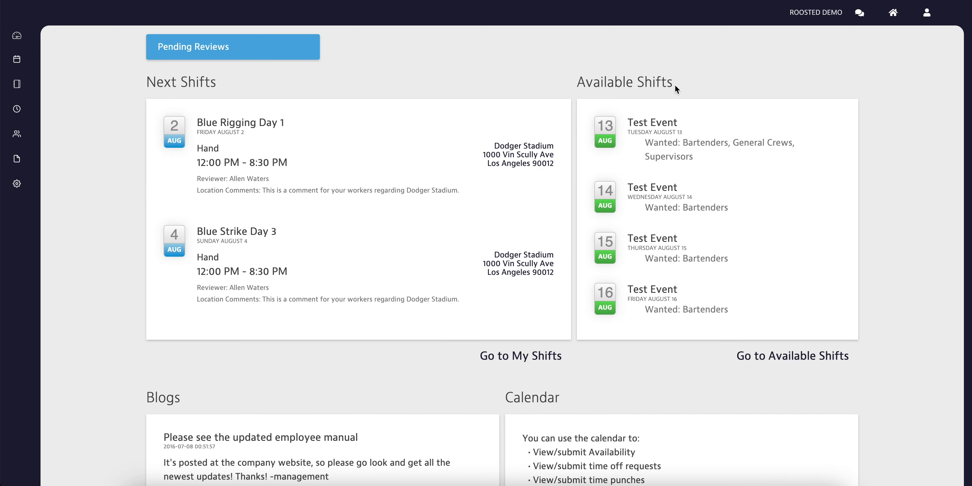
{"action": "mouse_move", "coordinate": [370, 286]}
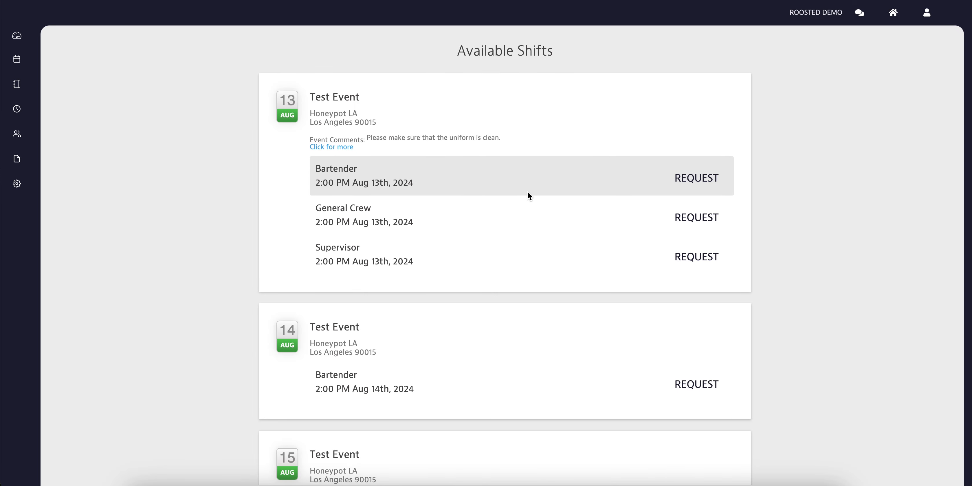
{"action": "scroll", "scroll_direction": "down", "scroll_amount": 3}
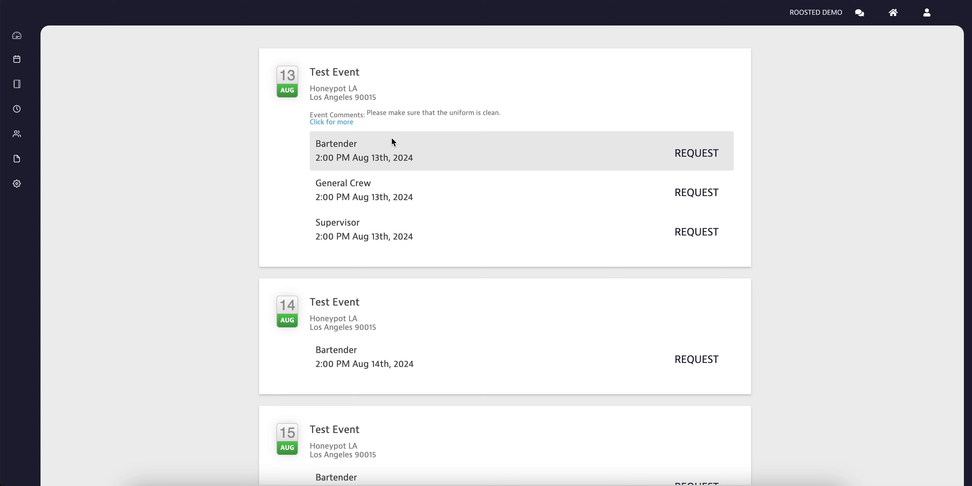
{"action": "left_click", "coordinate": [329, 121]}
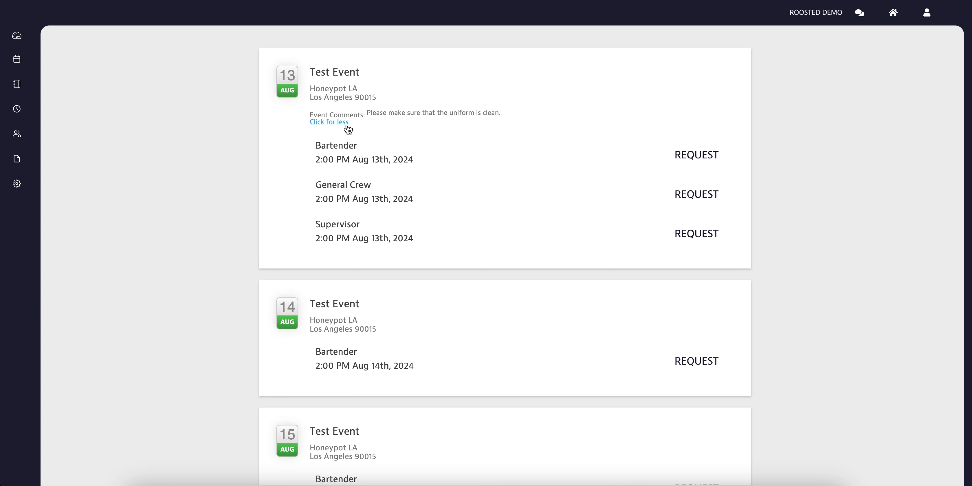
{"action": "mouse_move", "coordinate": [574, 182]}
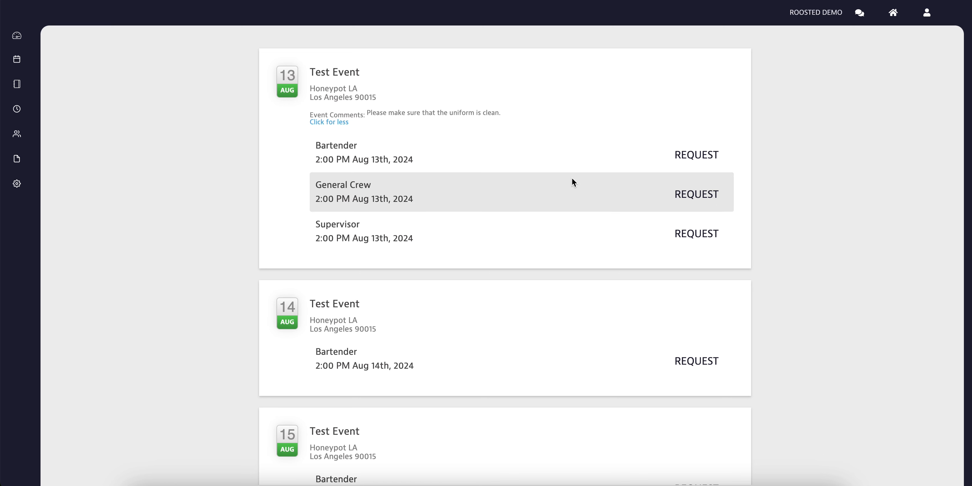
{"action": "mouse_move", "coordinate": [693, 203]}
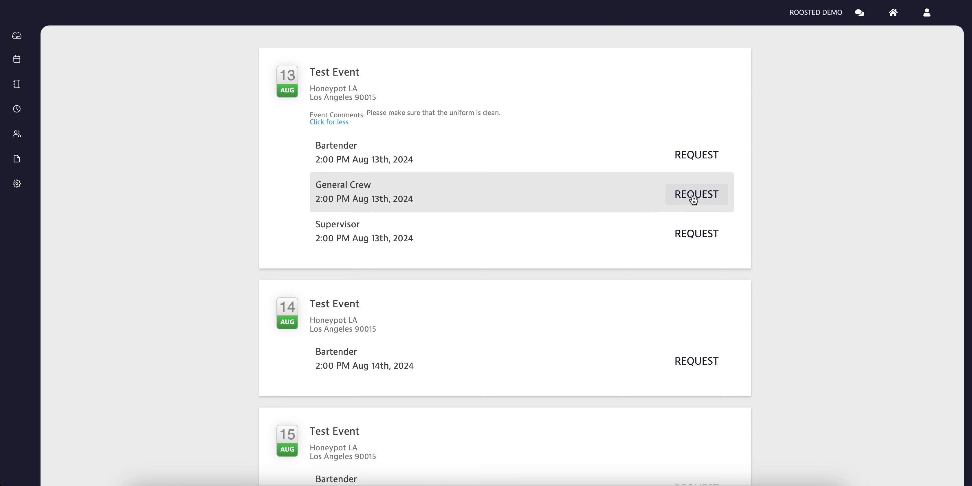
{"action": "left_click", "coordinate": [696, 194]}
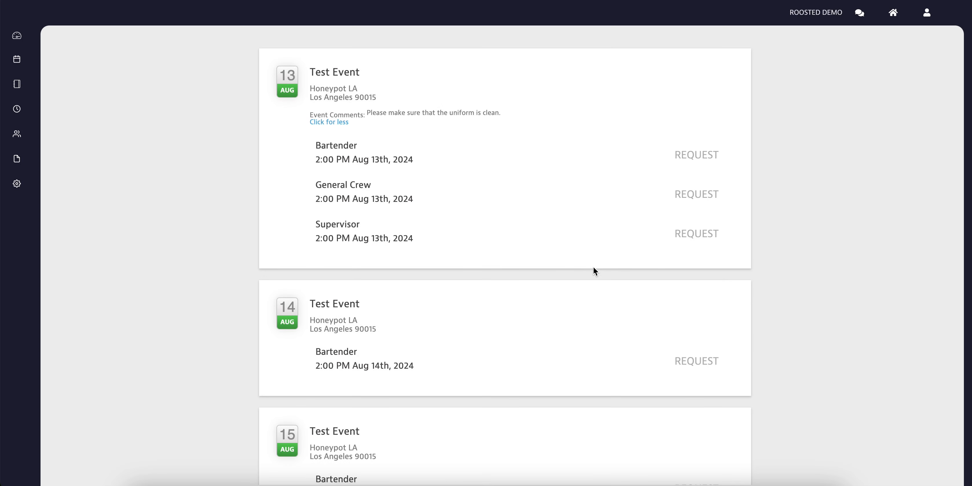
{"action": "left_click", "coordinate": [697, 194]}
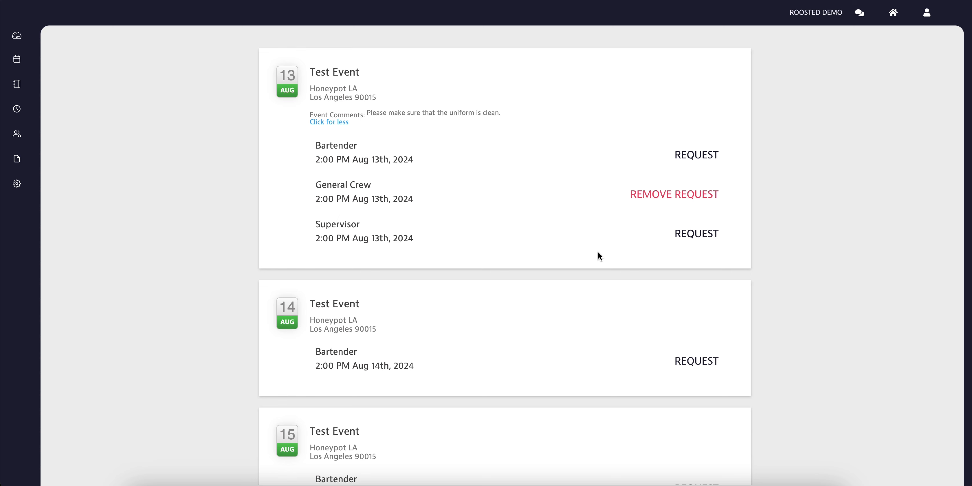
{"action": "mouse_move", "coordinate": [597, 255]}
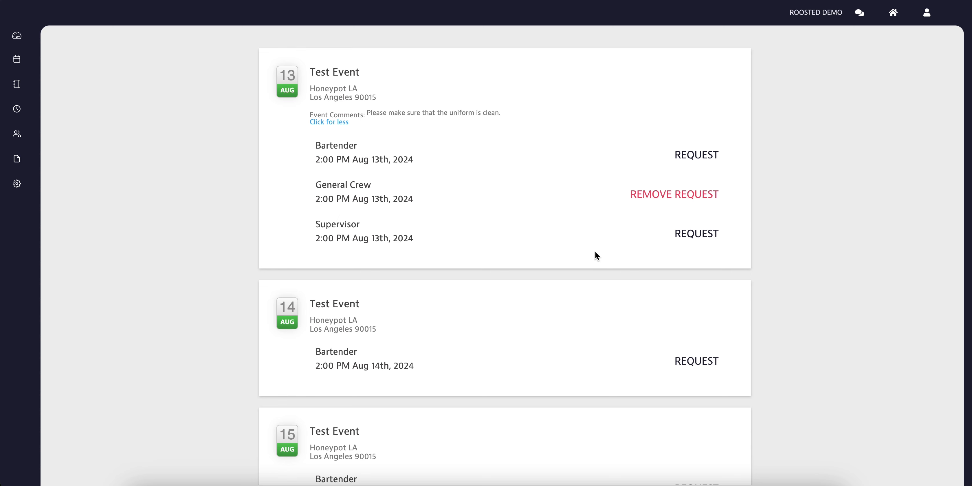
Step: Go to My Shifts and briefly show then hide the coworkers on Blue Rigging Day 1
{"action": "left_click", "coordinate": [894, 12]}
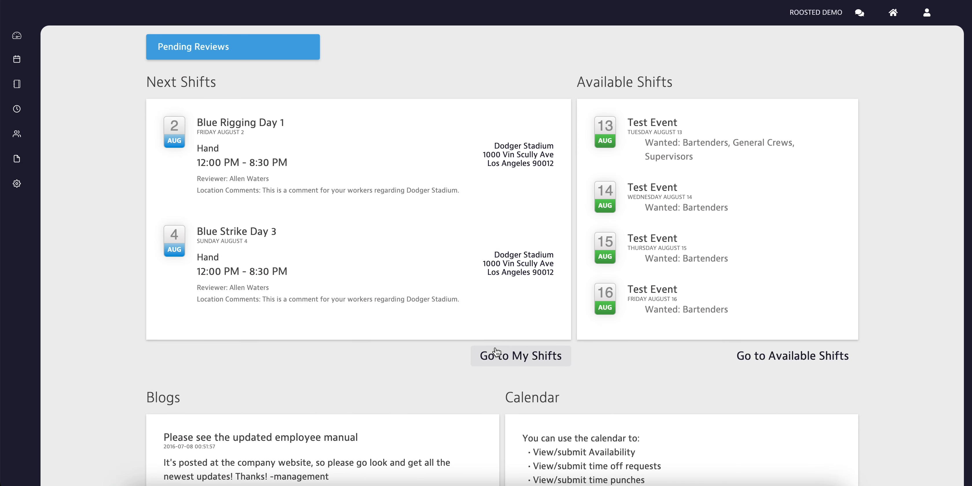
{"action": "mouse_move", "coordinate": [521, 370]}
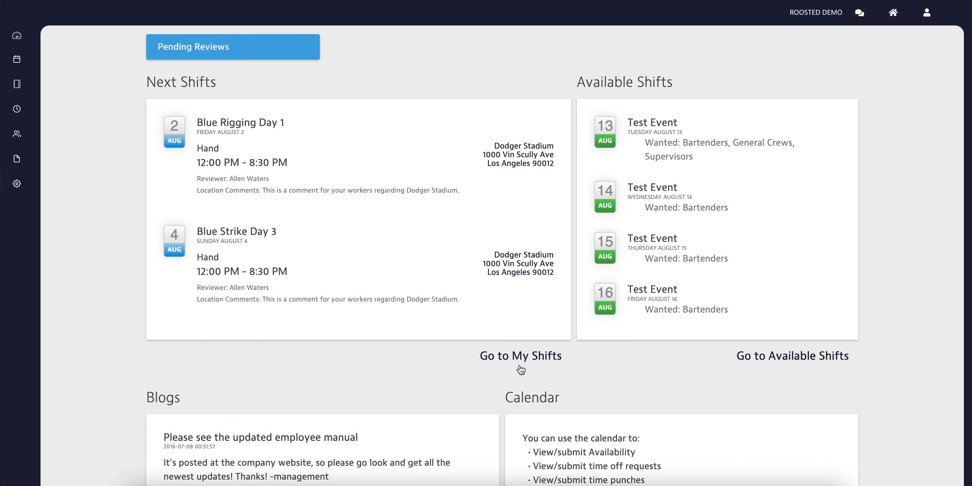
{"action": "left_click", "coordinate": [521, 355]}
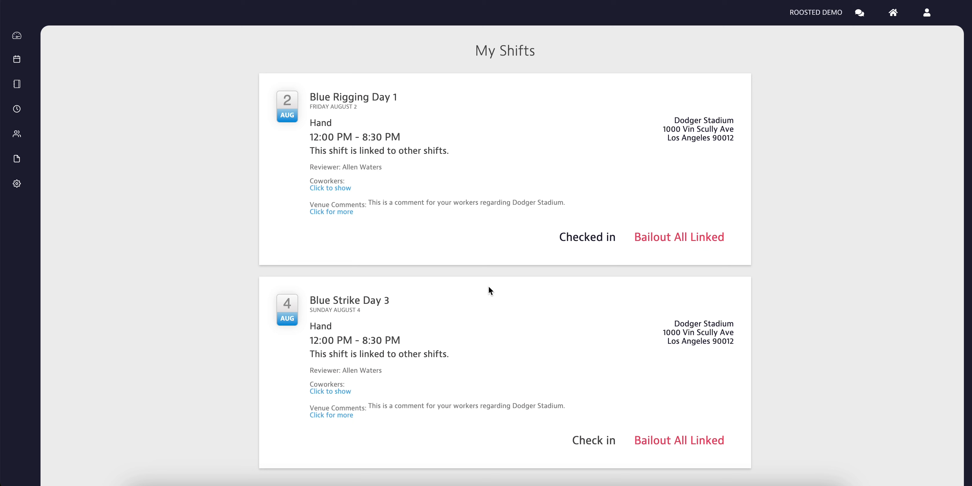
{"action": "mouse_move", "coordinate": [343, 204]}
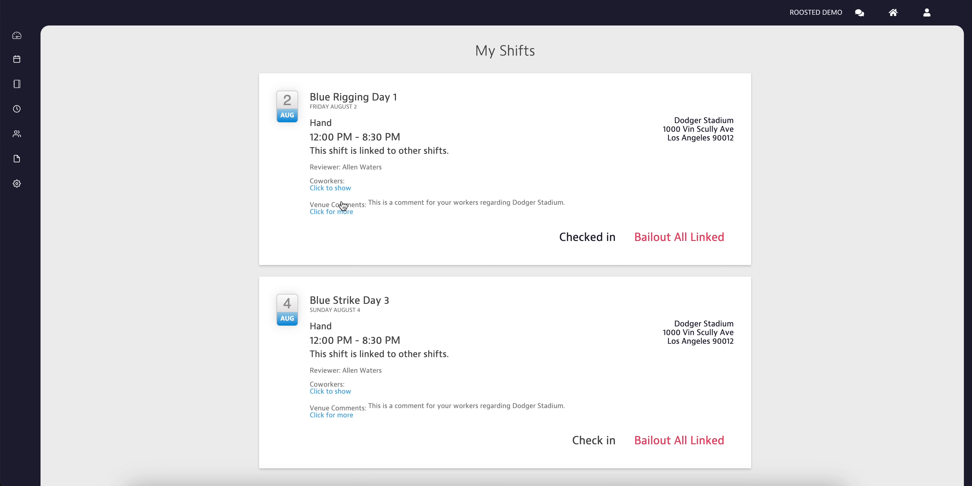
{"action": "left_click", "coordinate": [330, 187]}
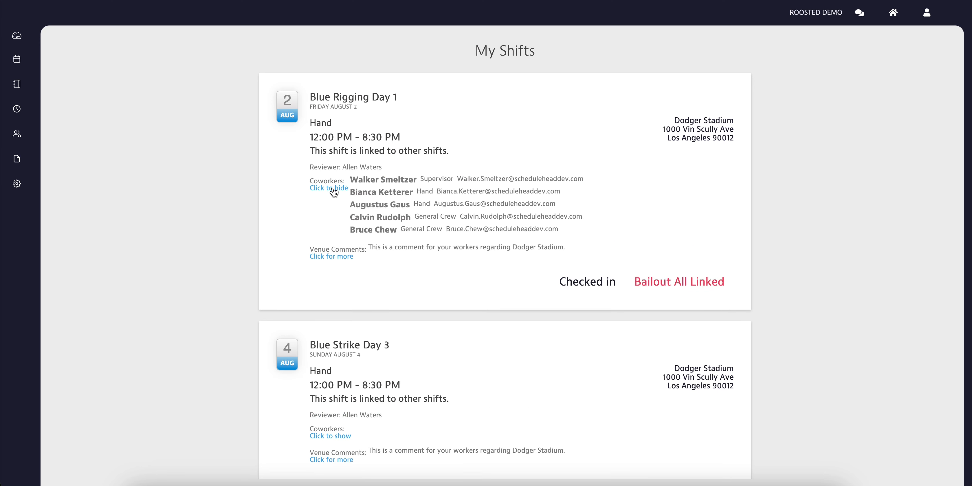
{"action": "left_click", "coordinate": [328, 188]}
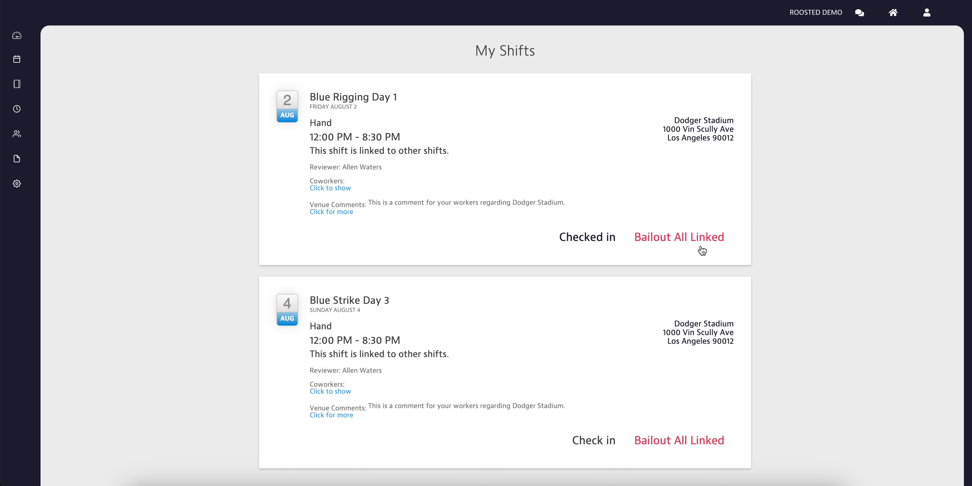
{"action": "mouse_move", "coordinate": [703, 244]}
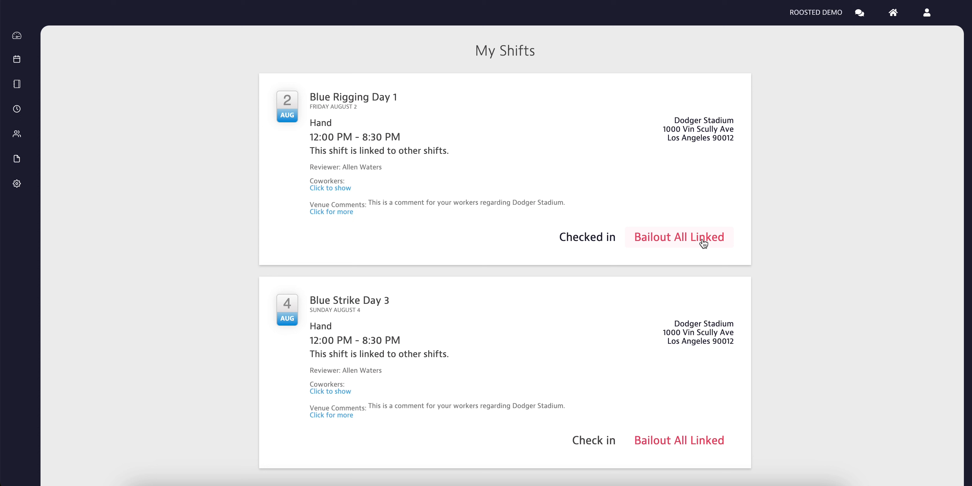
{"action": "mouse_move", "coordinate": [630, 305]}
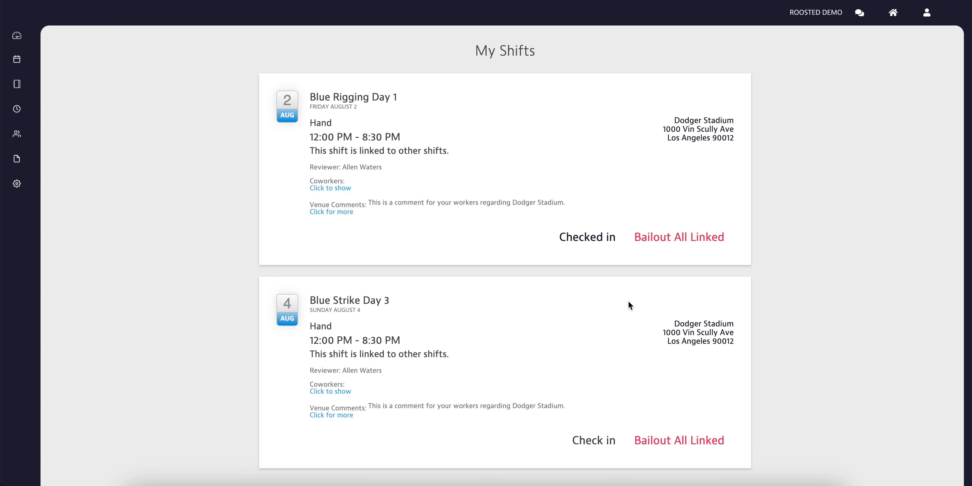